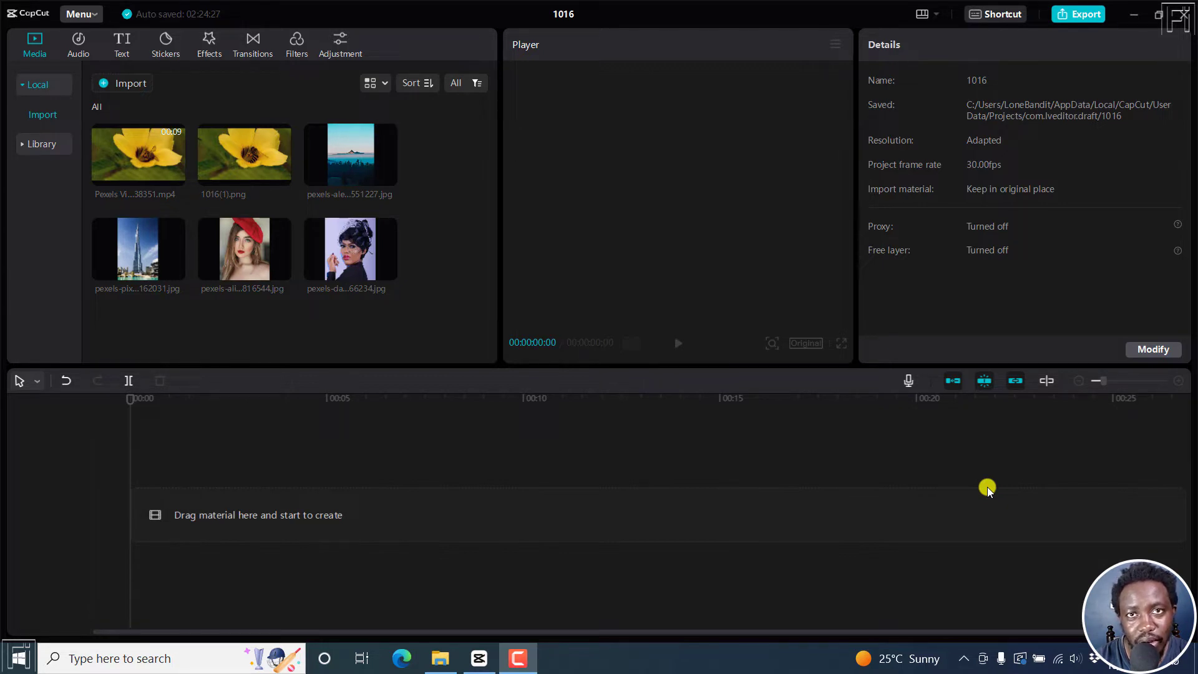
mouse_move(324, 217)
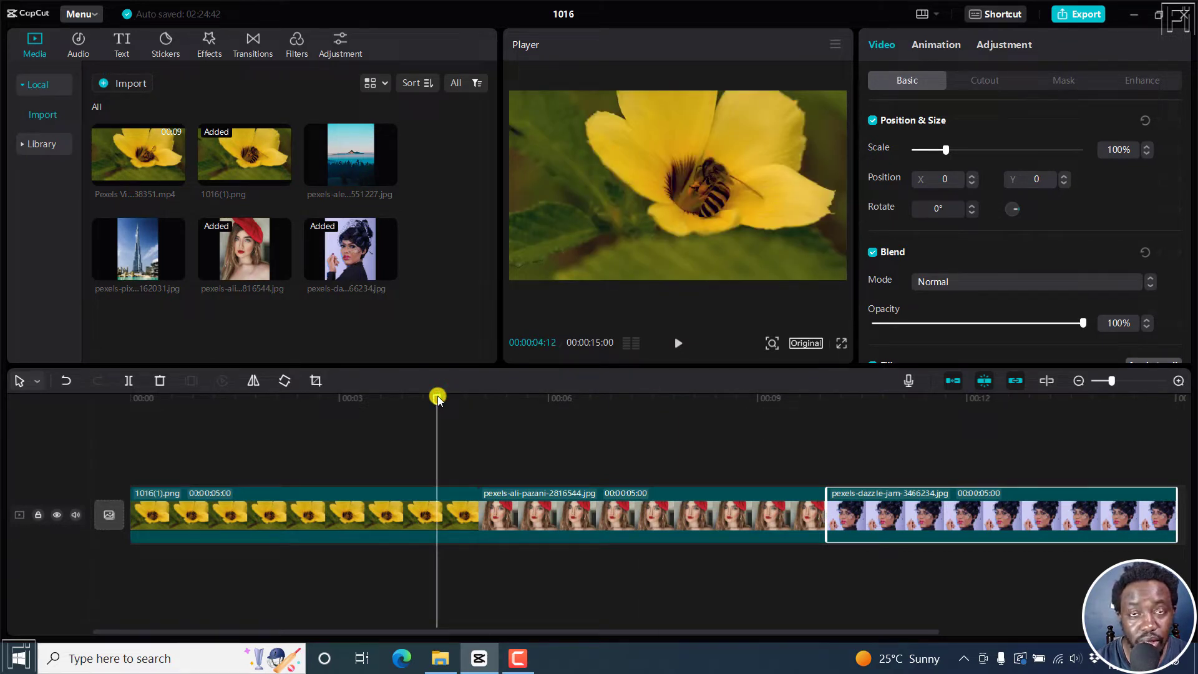
Show the Basic transitions gallery from the Transitions tab
click(677, 343)
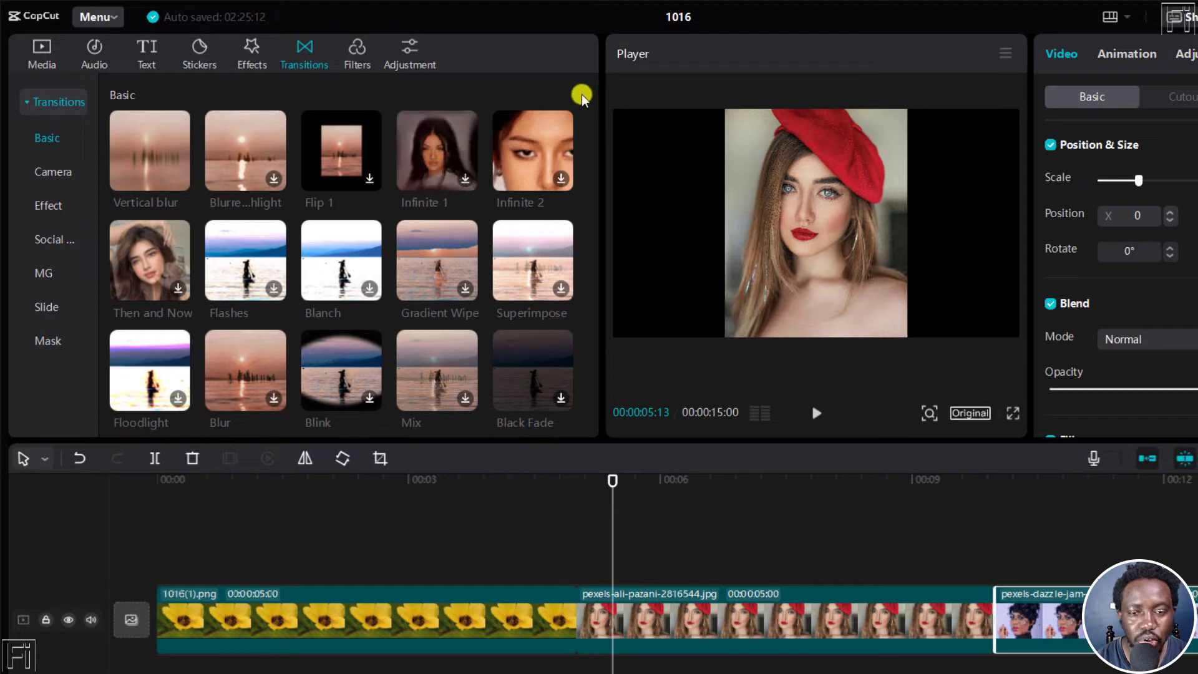
mouse_move(474, 111)
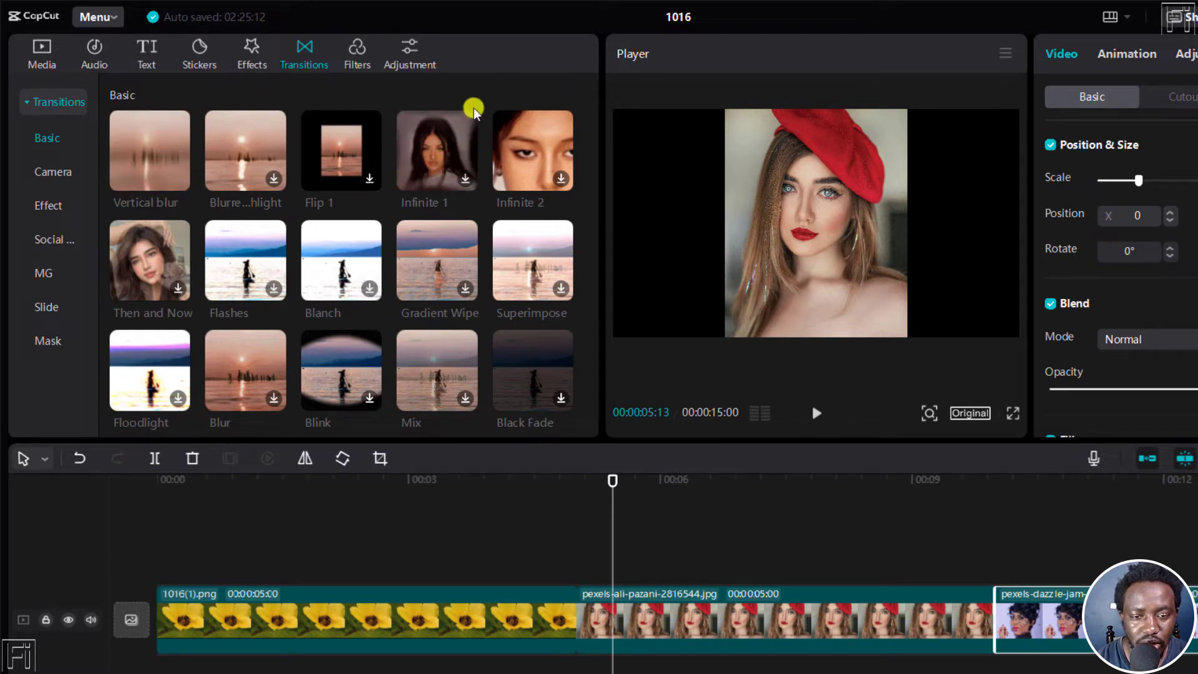
mouse_move(503, 160)
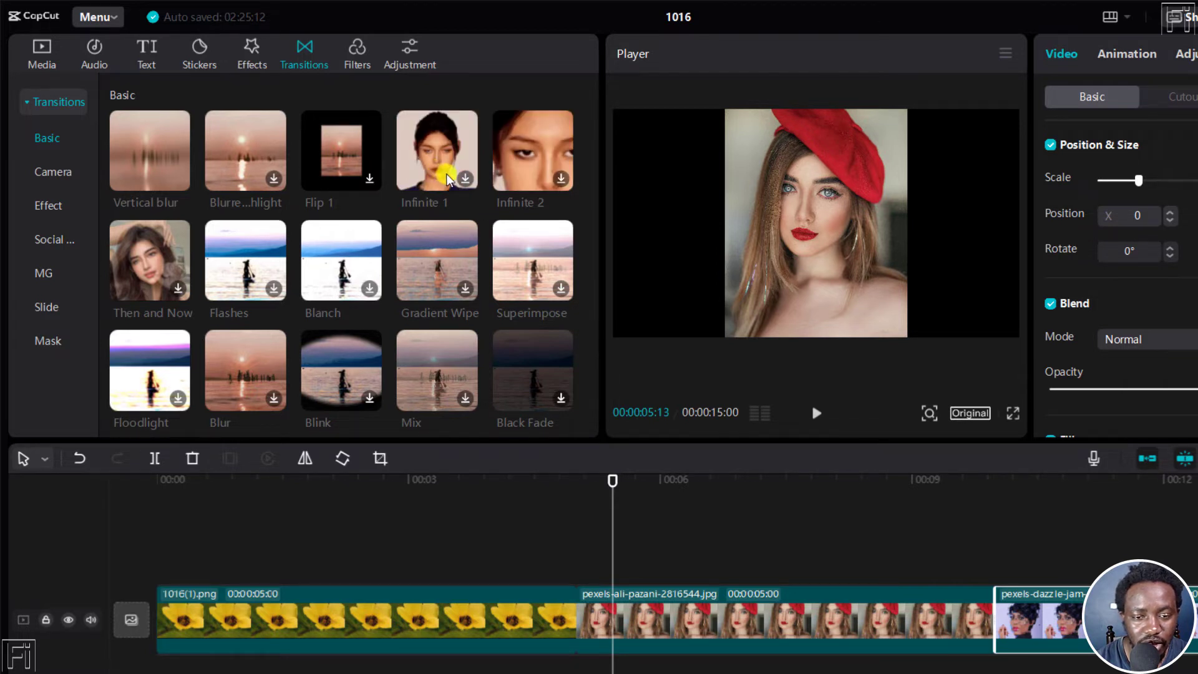
Preview Infinite 1, browse Effect, Camera and MG, and add a transition between clips one and two
click(436, 149)
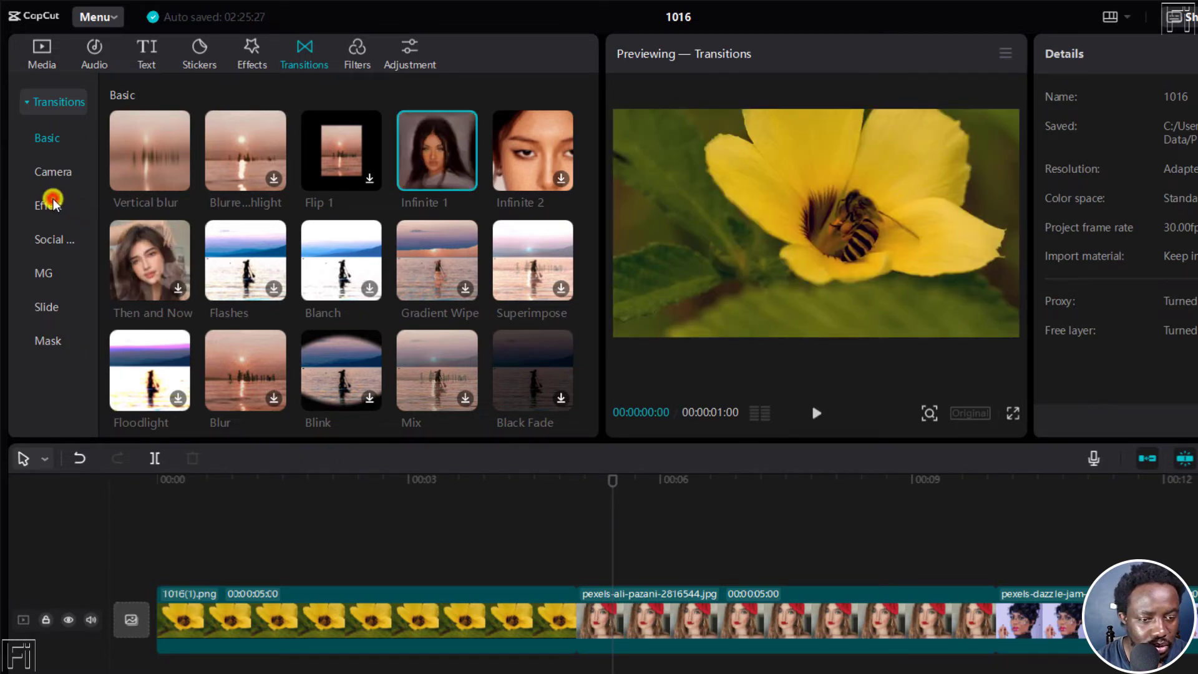
click(48, 205)
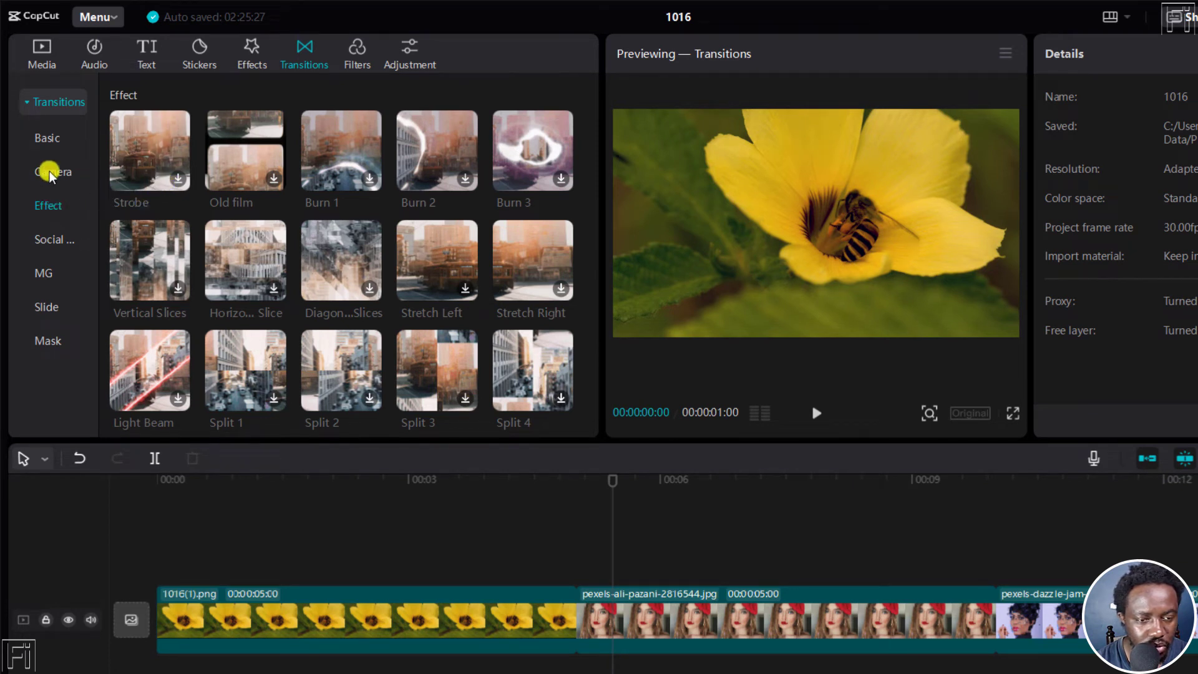
click(52, 171)
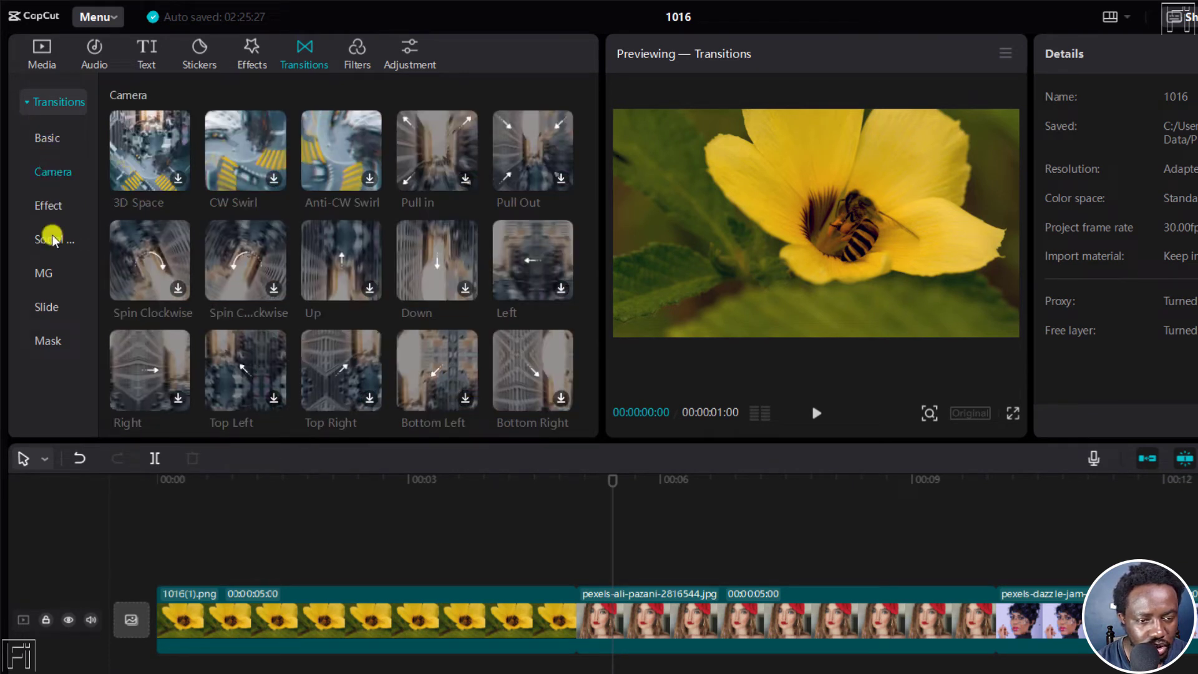
click(44, 273)
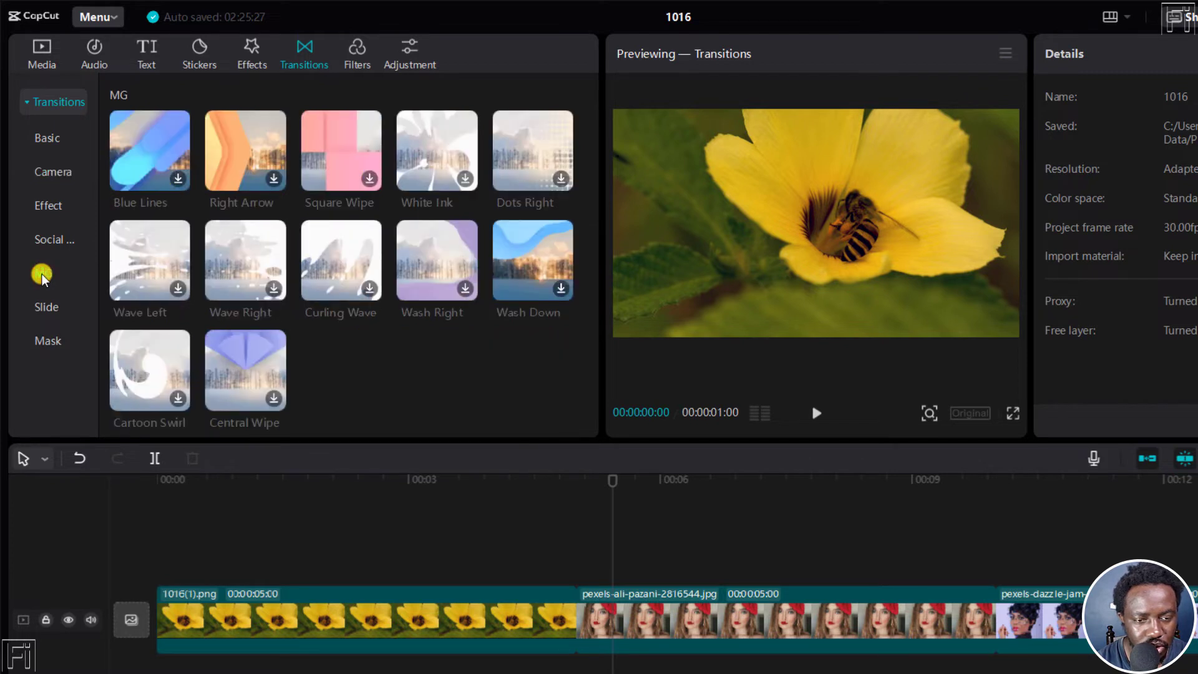
click(149, 150)
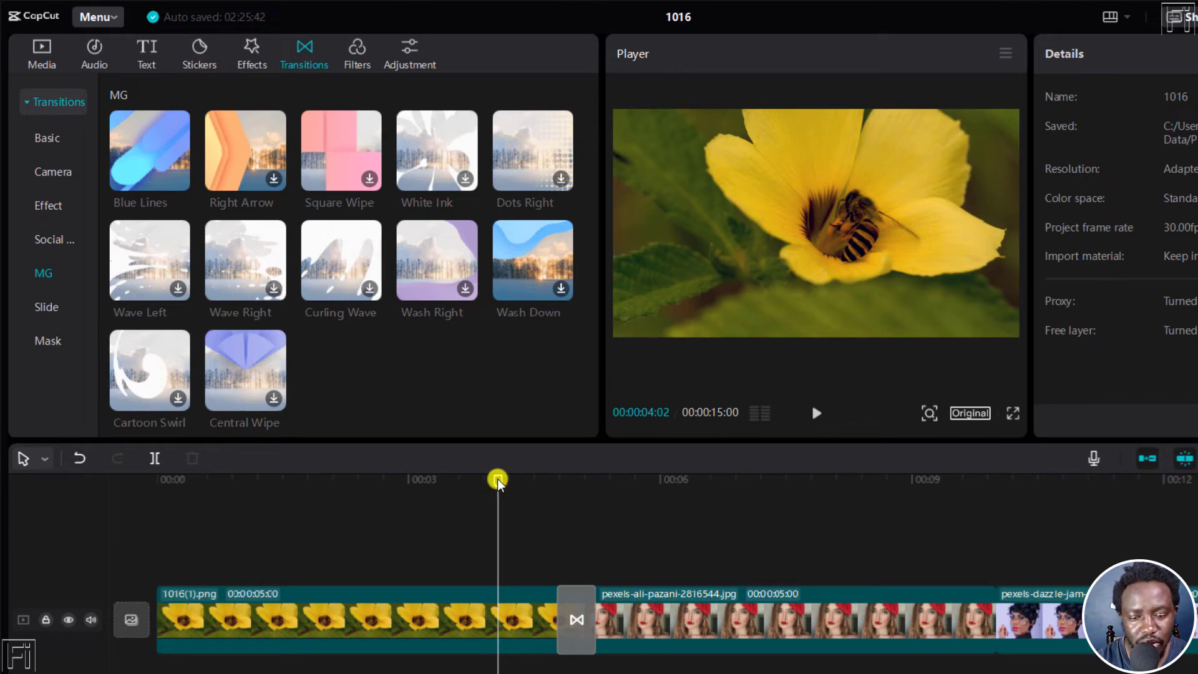
click(582, 478)
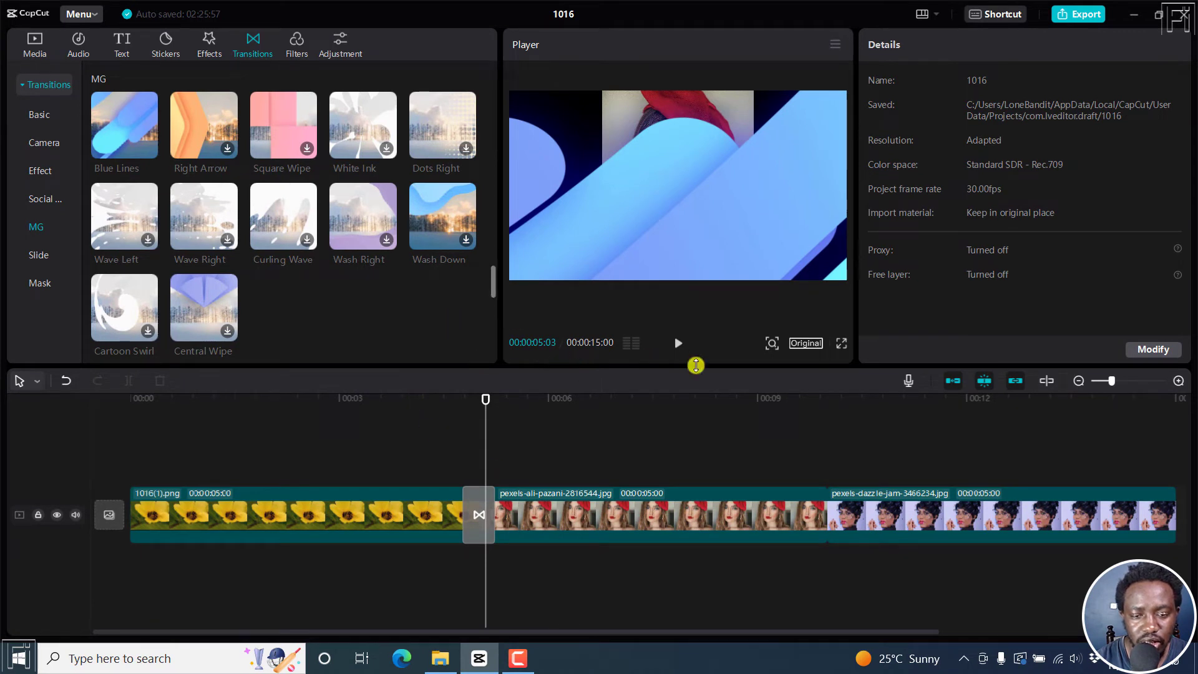
click(677, 343)
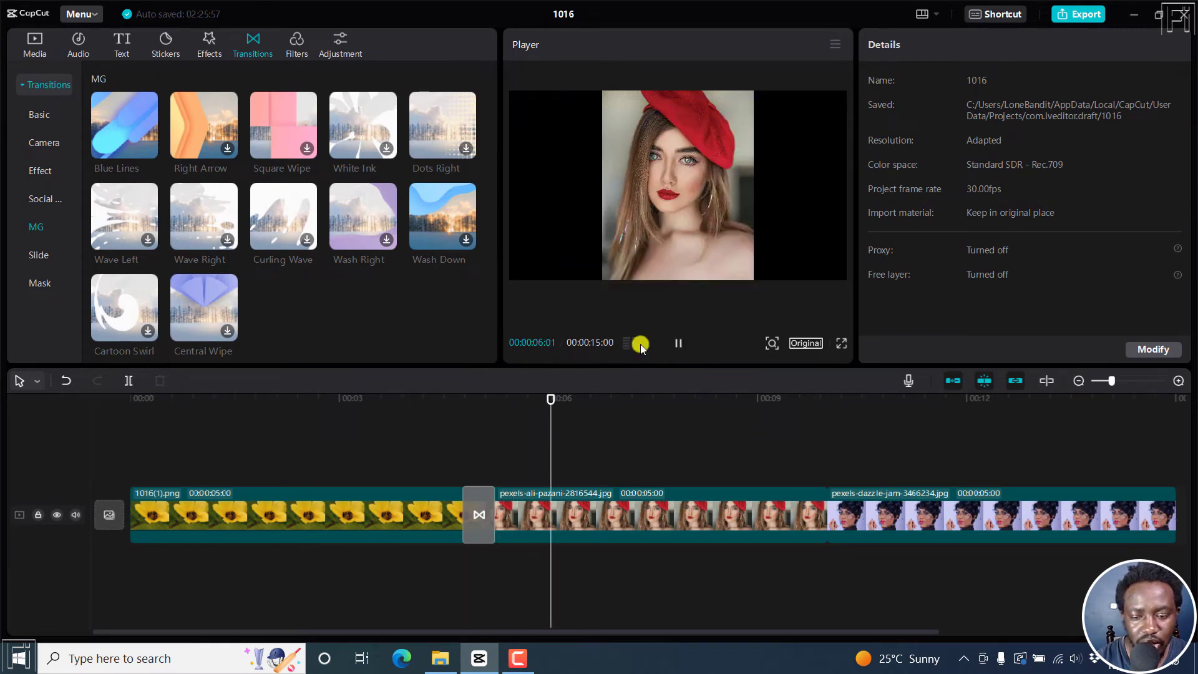
click(39, 115)
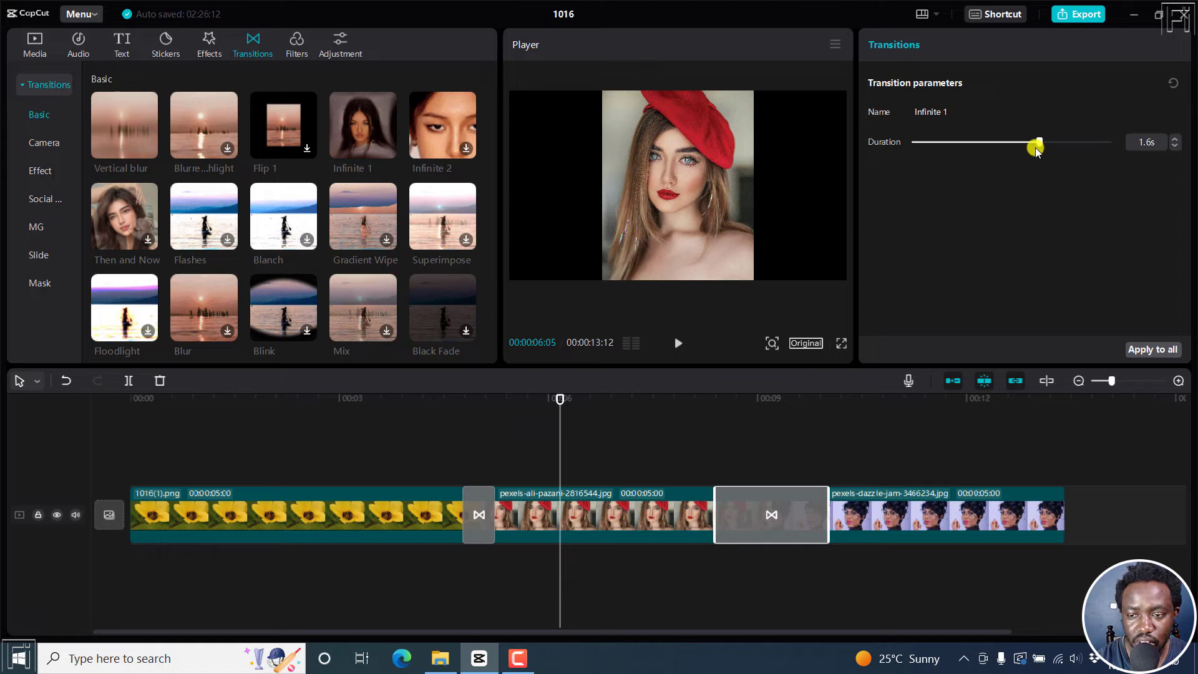
Set the second Infinite 1 transition's duration to 0.7s with the Duration slider
drag(1038, 146, 954, 145)
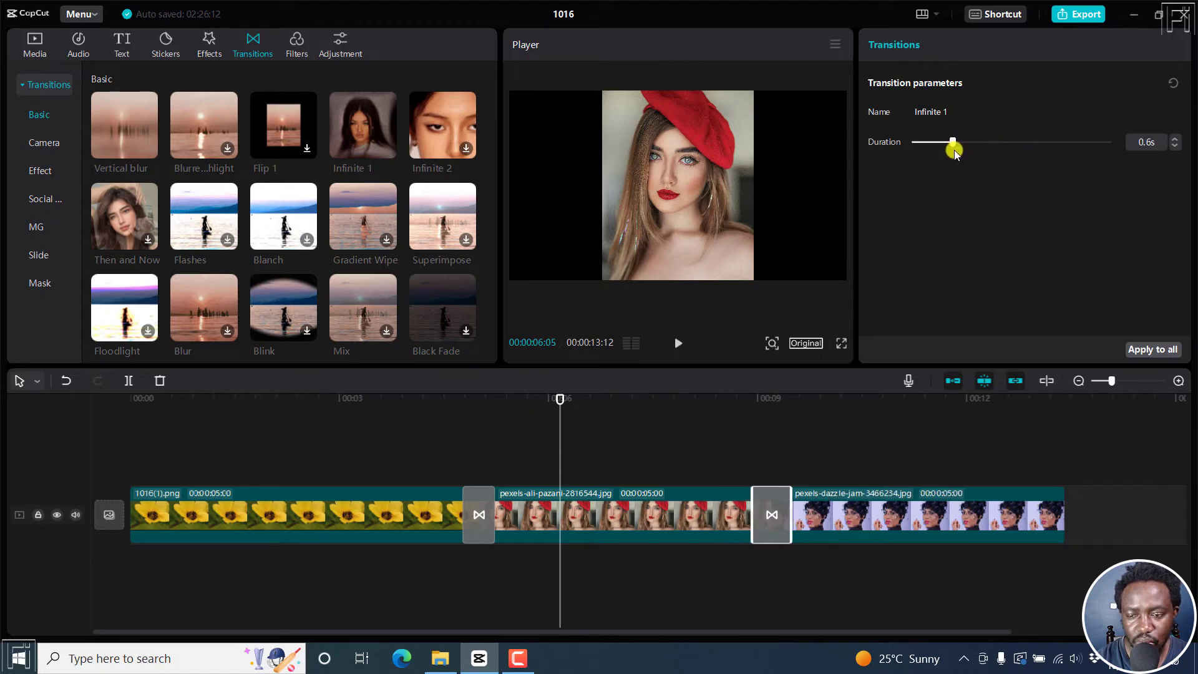
drag(951, 146, 962, 142)
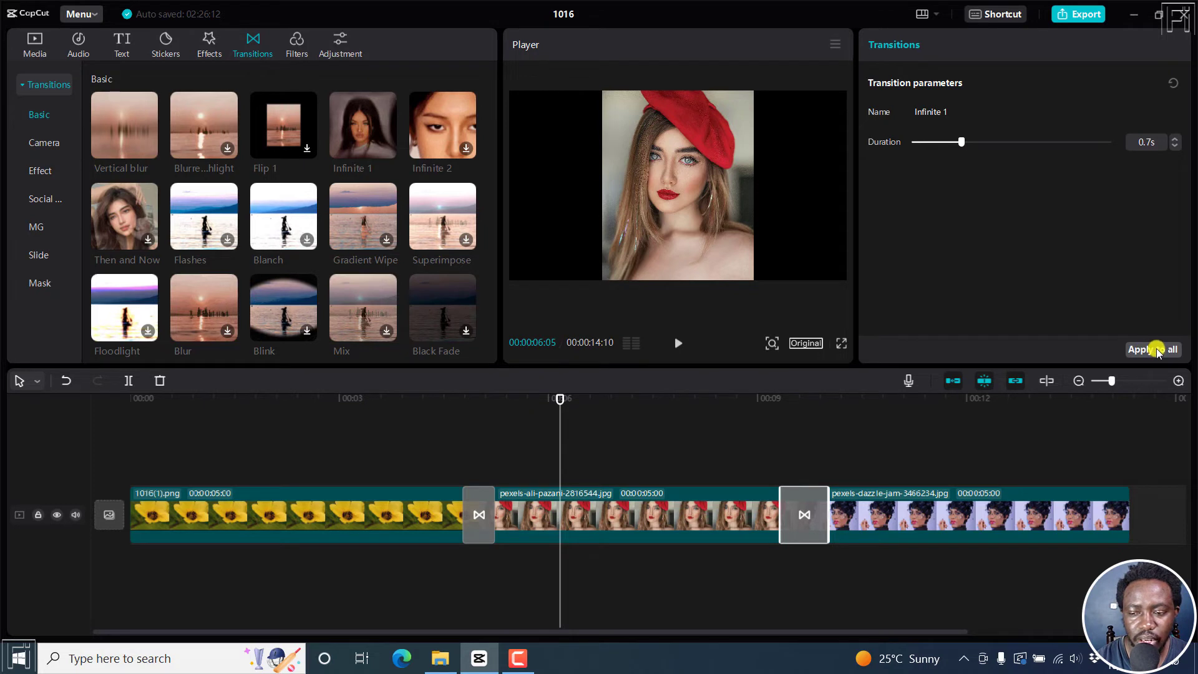
mouse_move(918, 399)
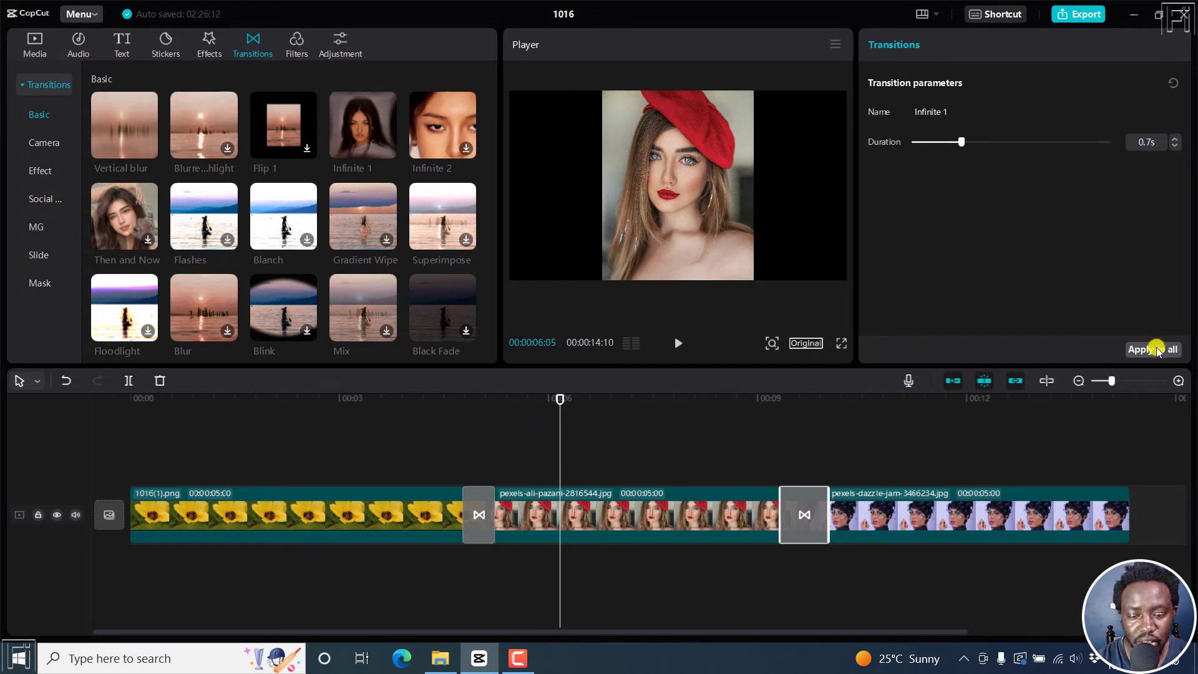
Apply the 0.7s Infinite 1 transition to all joins, then review the clips on the timeline
click(1152, 350)
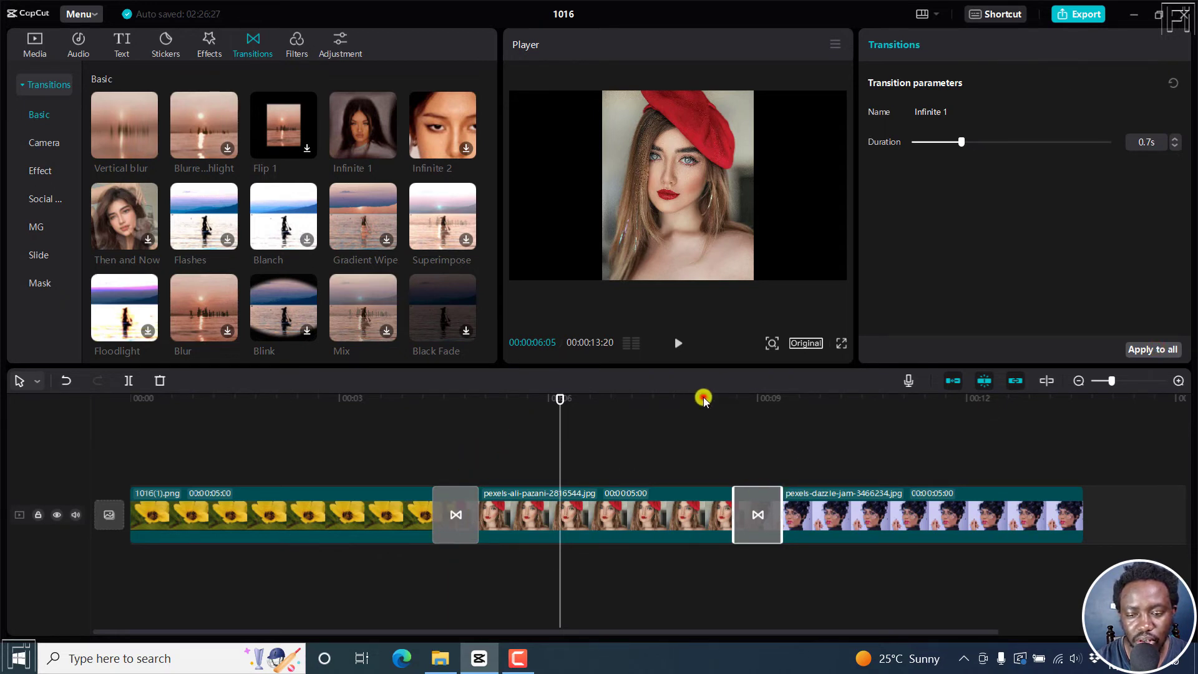
click(677, 343)
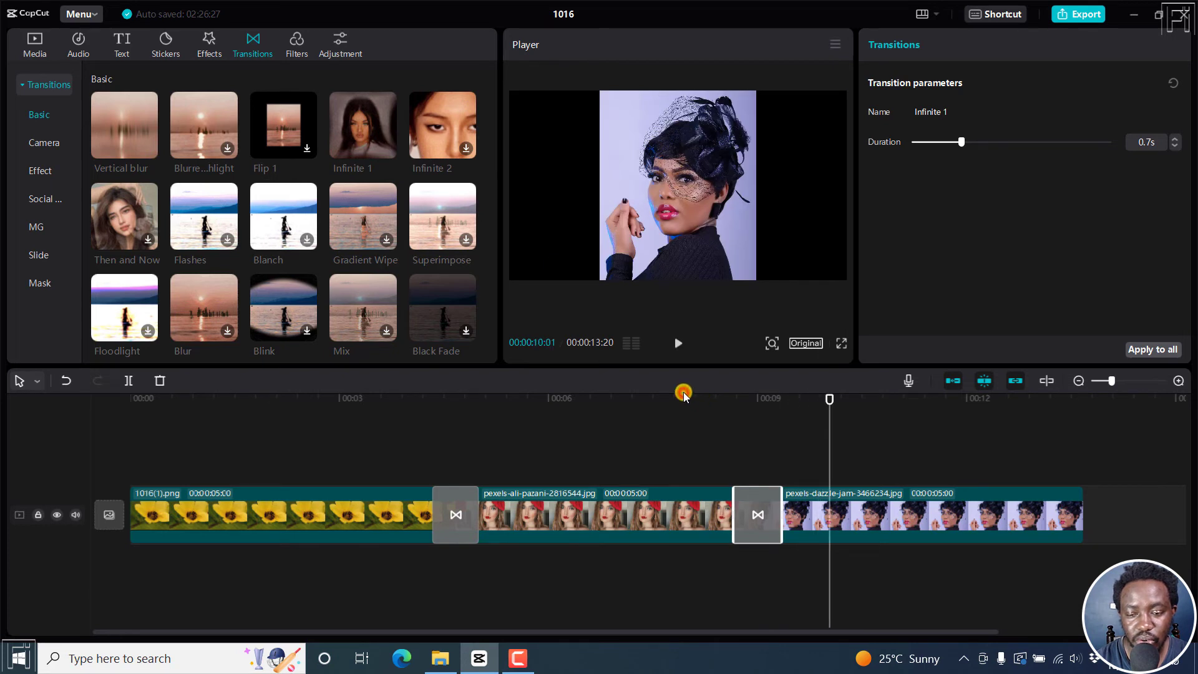
click(677, 343)
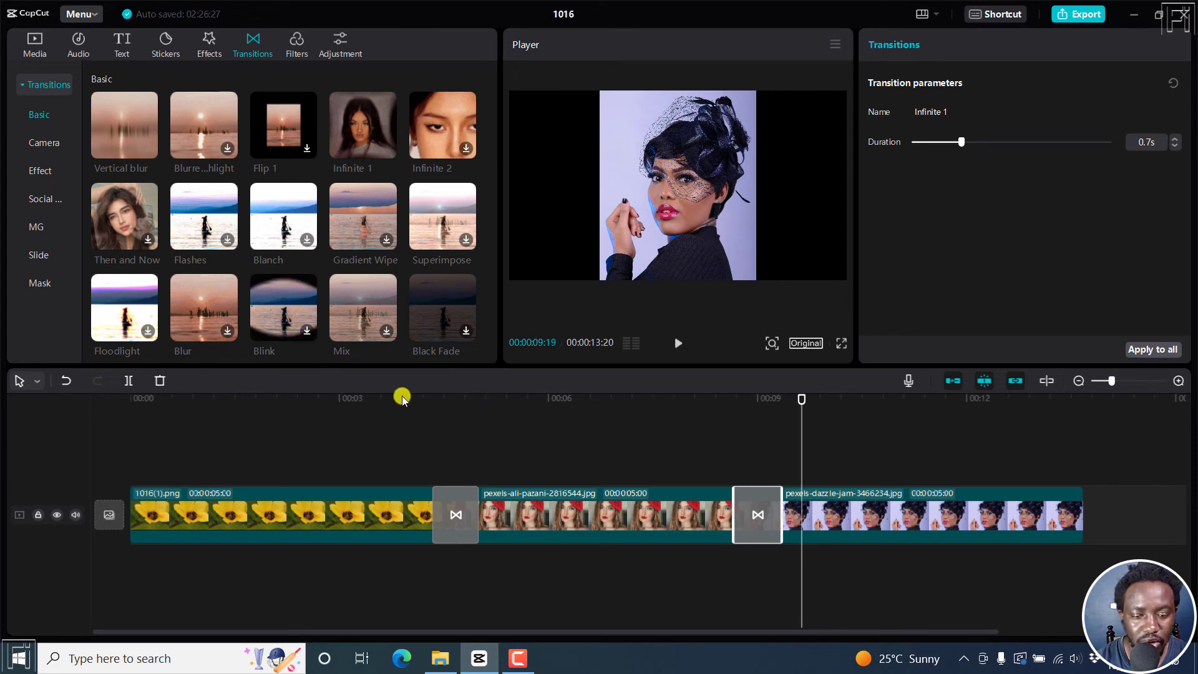
click(676, 343)
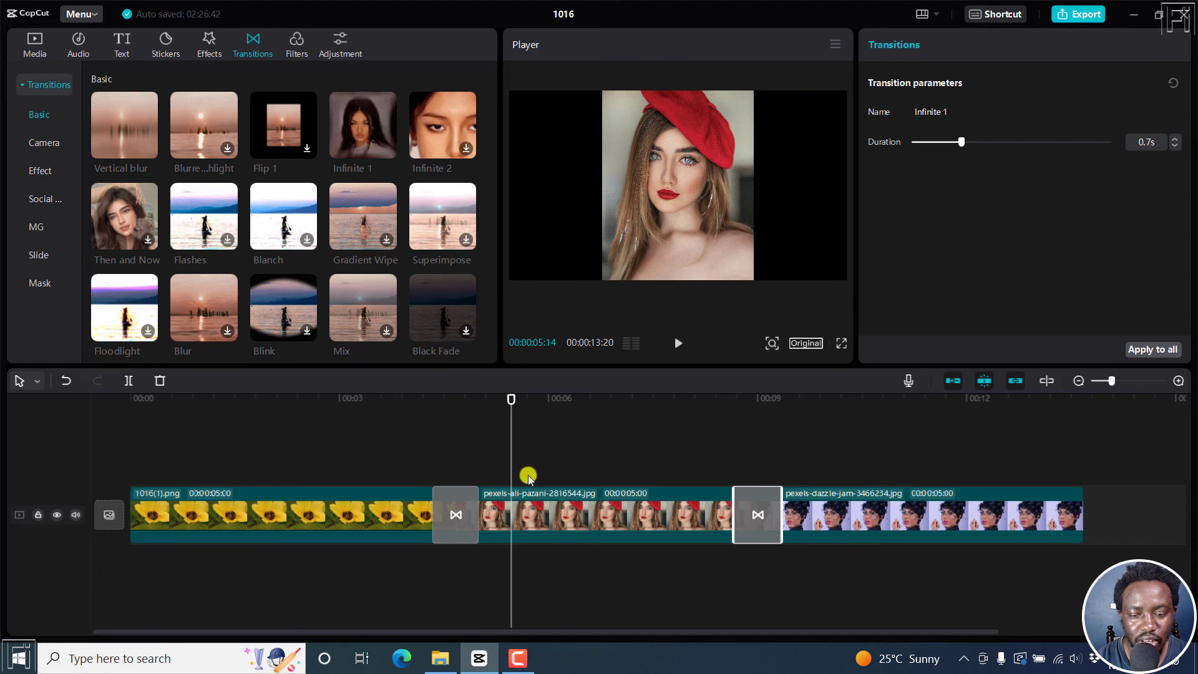
mouse_move(617, 425)
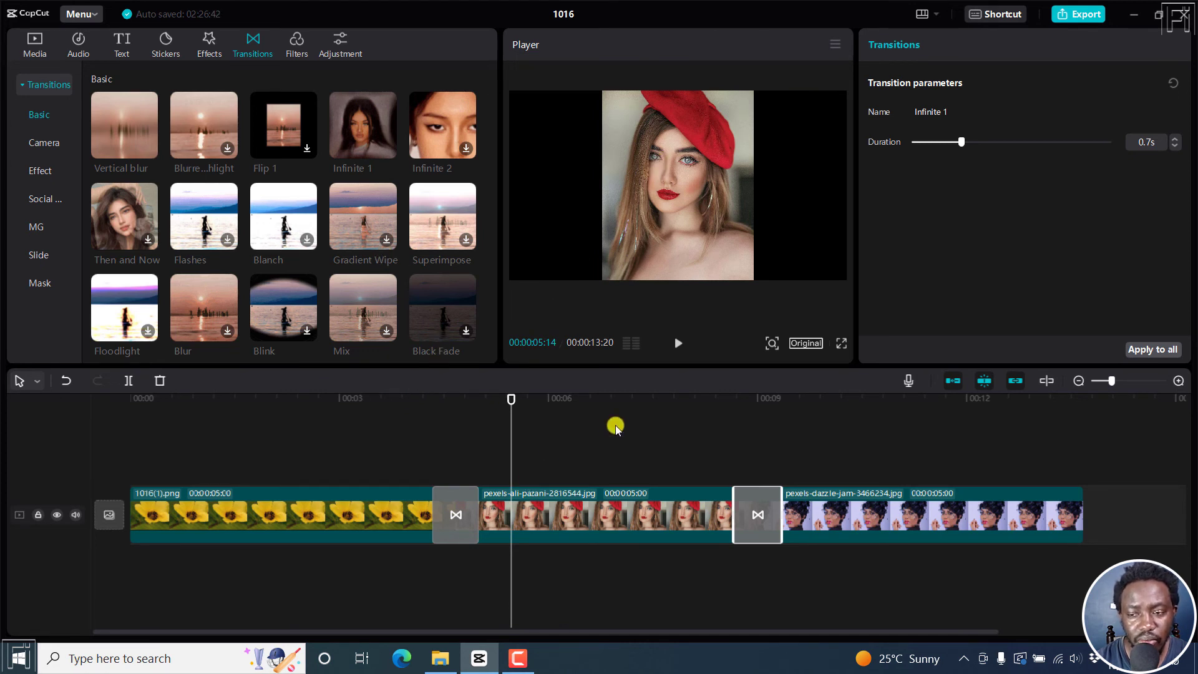